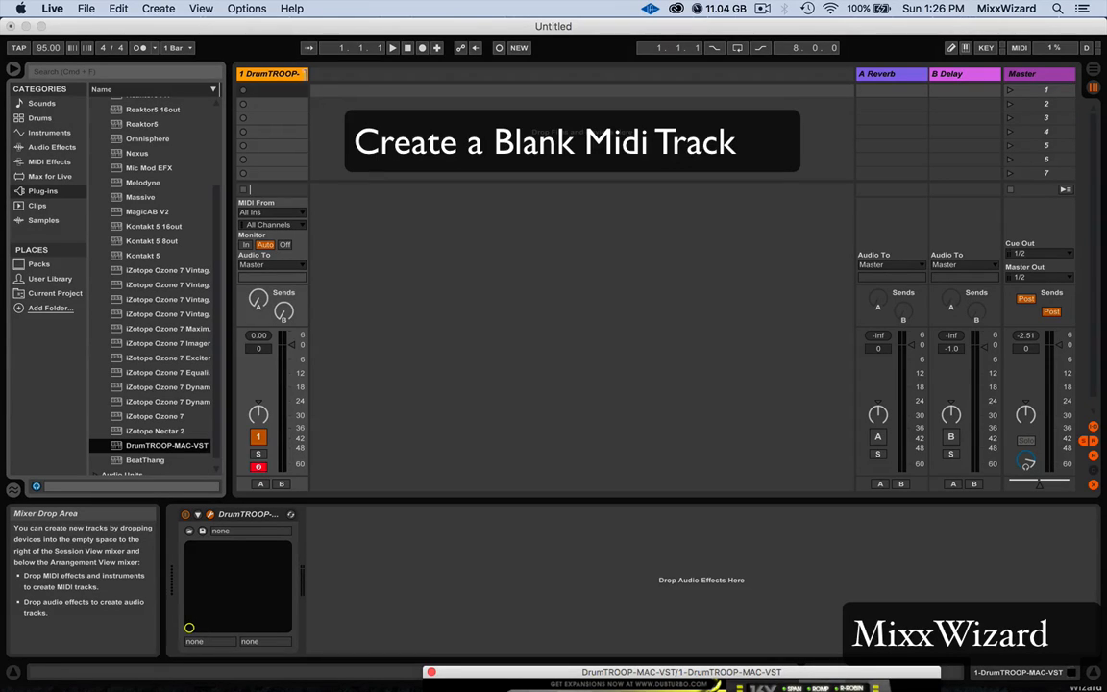
Bring up the DrumTROOP-MAC-VST plugin window from the device's wrench icon on the MIDI track.
click(273, 73)
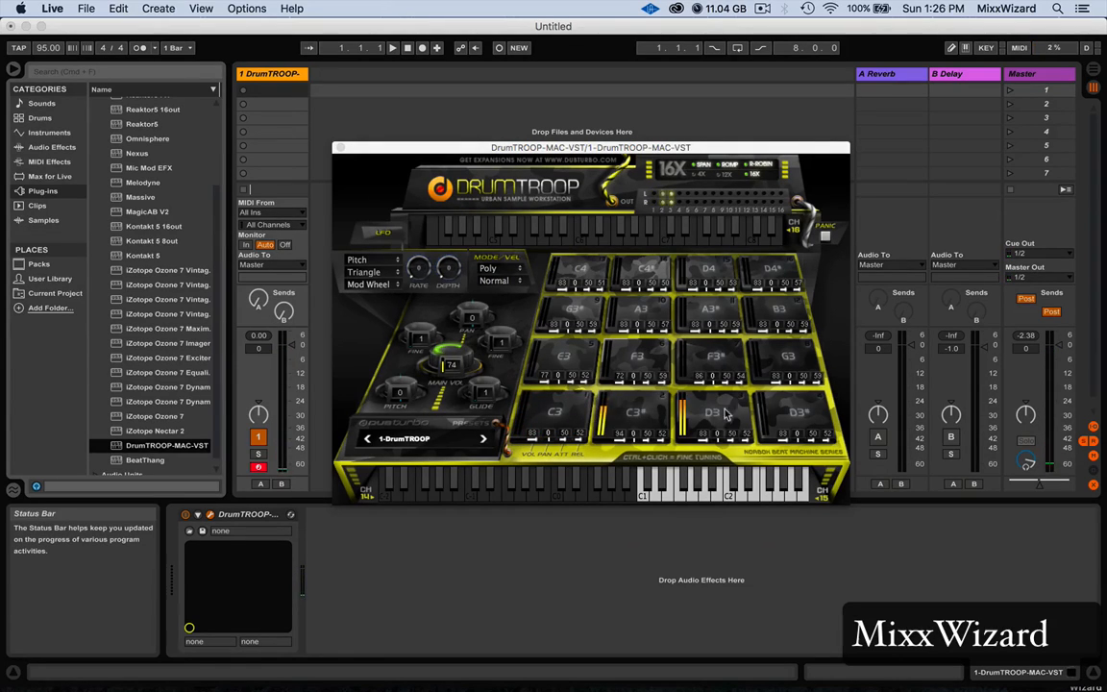
click(631, 361)
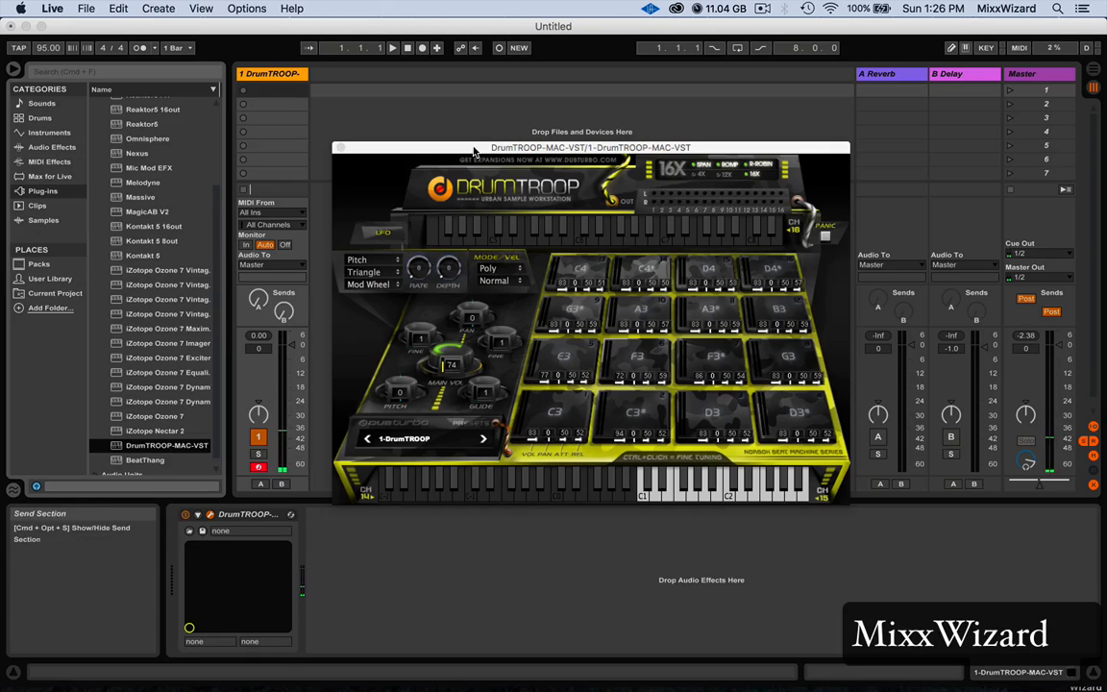
Move the DrumTroop window aside and insert new audio tracks beside the MIDI track.
drag(592, 146, 686, 484)
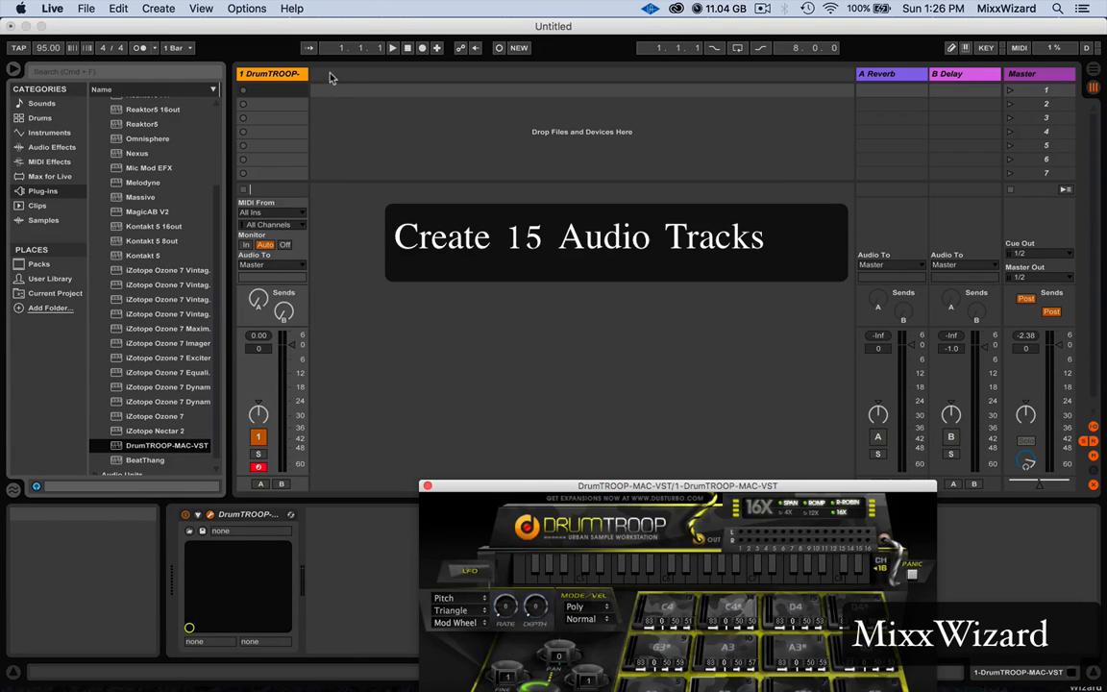
mouse_move(336, 80)
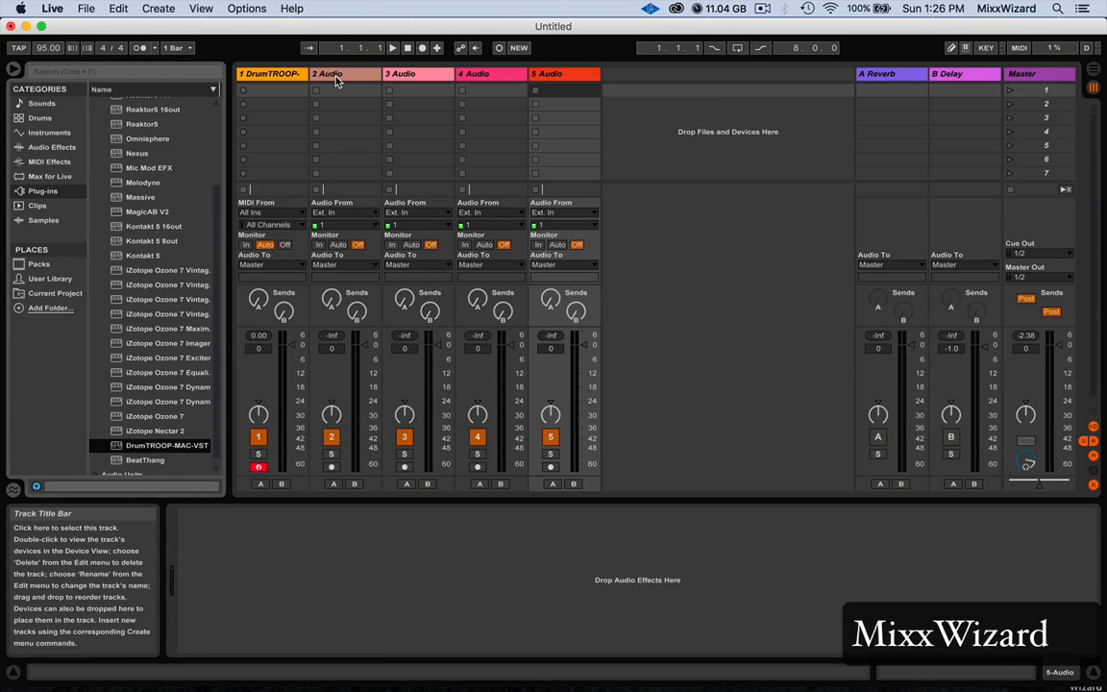
click(344, 212)
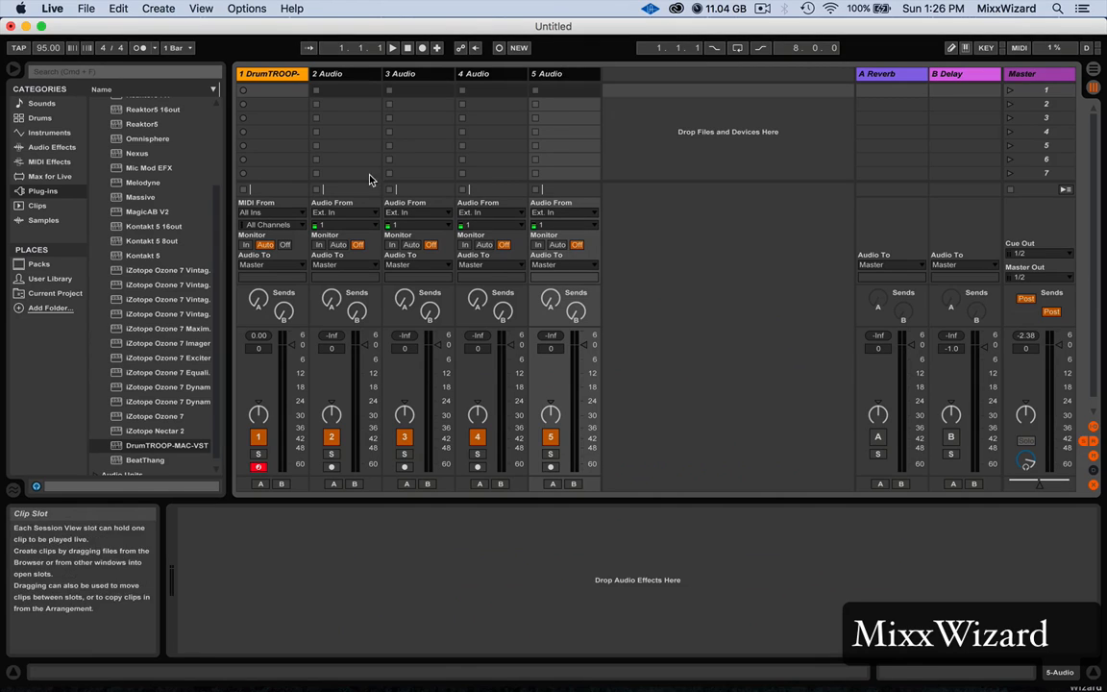
Route an audio track's Audio From to 1-DrumTROOP-MAC-VST on a separate pad output channel.
click(342, 212)
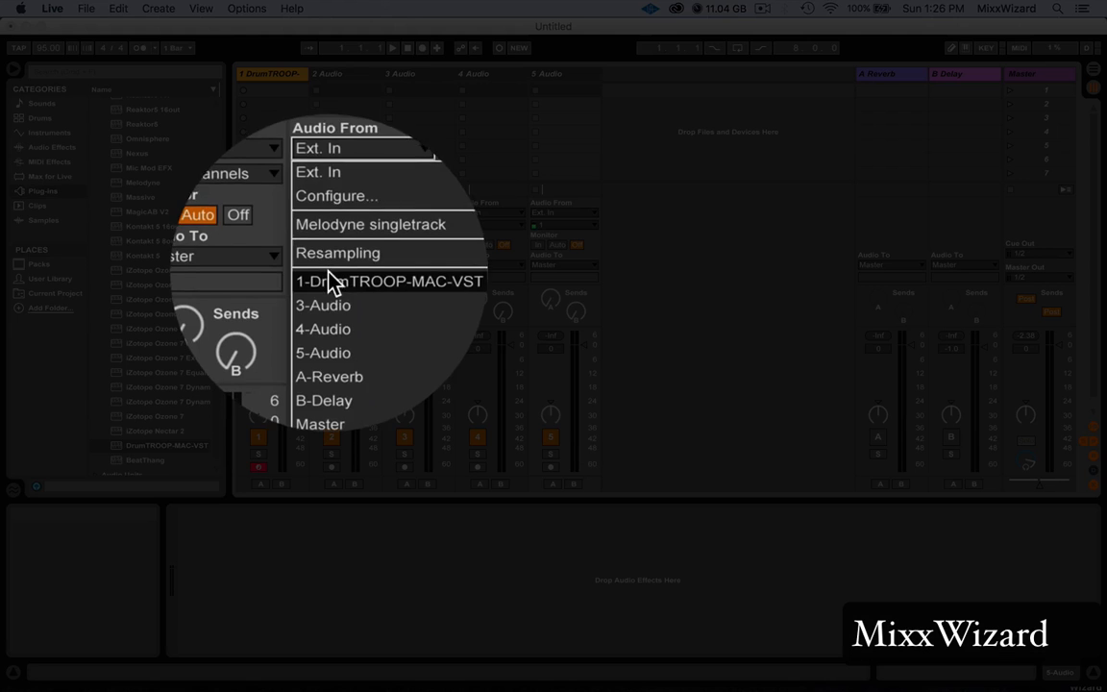
click(388, 281)
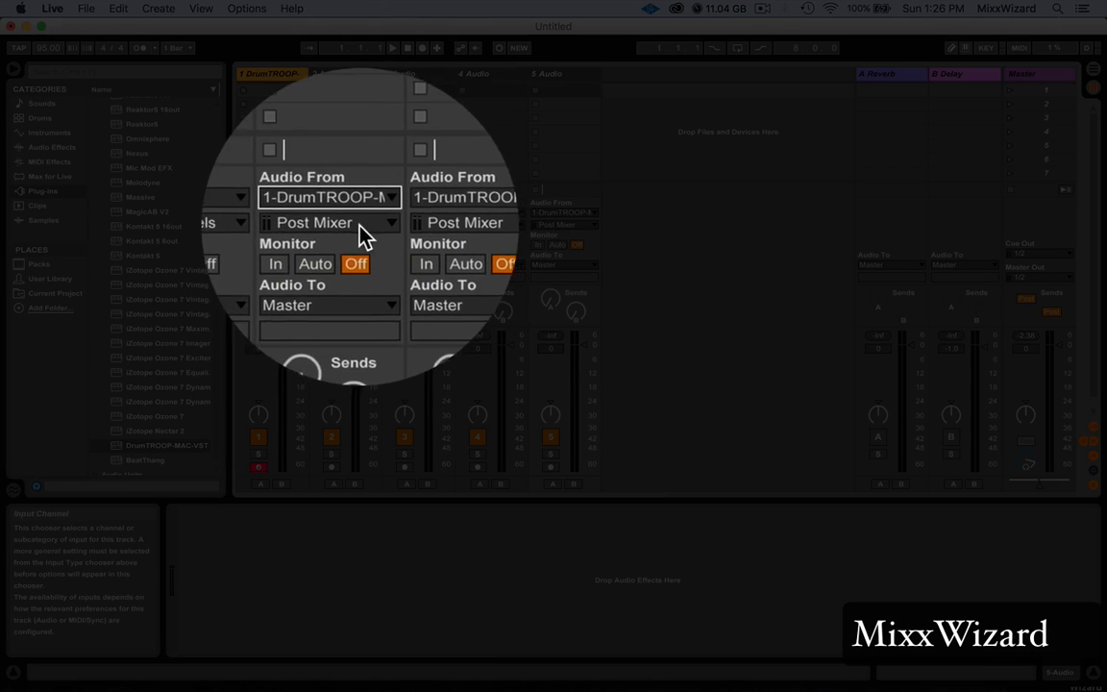
click(346, 225)
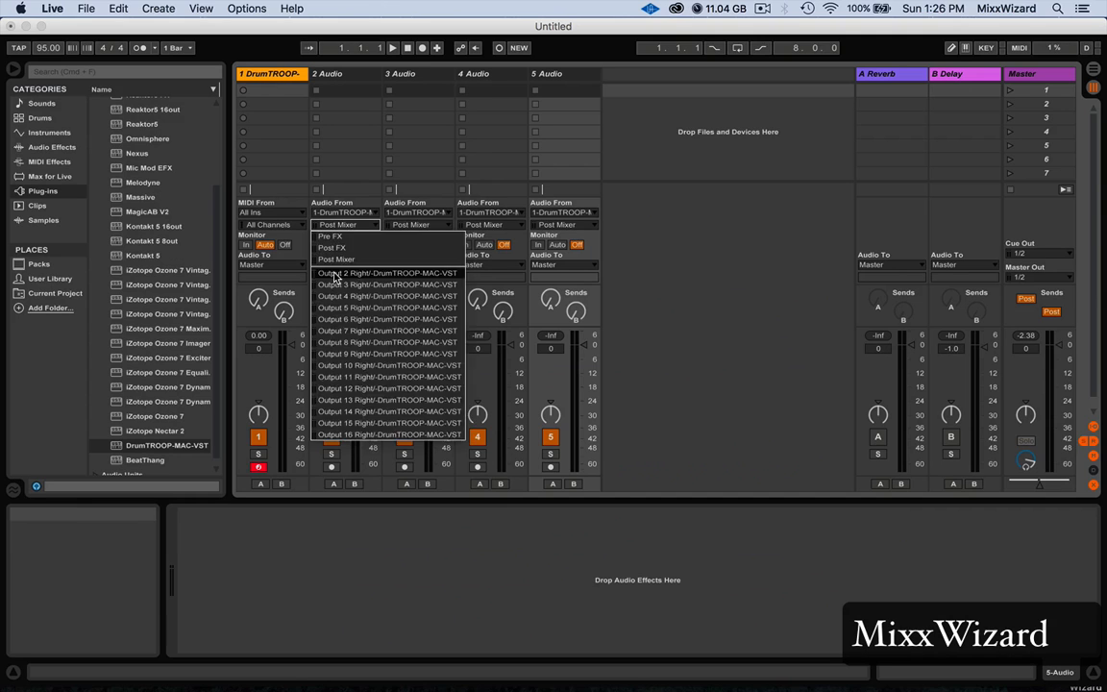
click(387, 284)
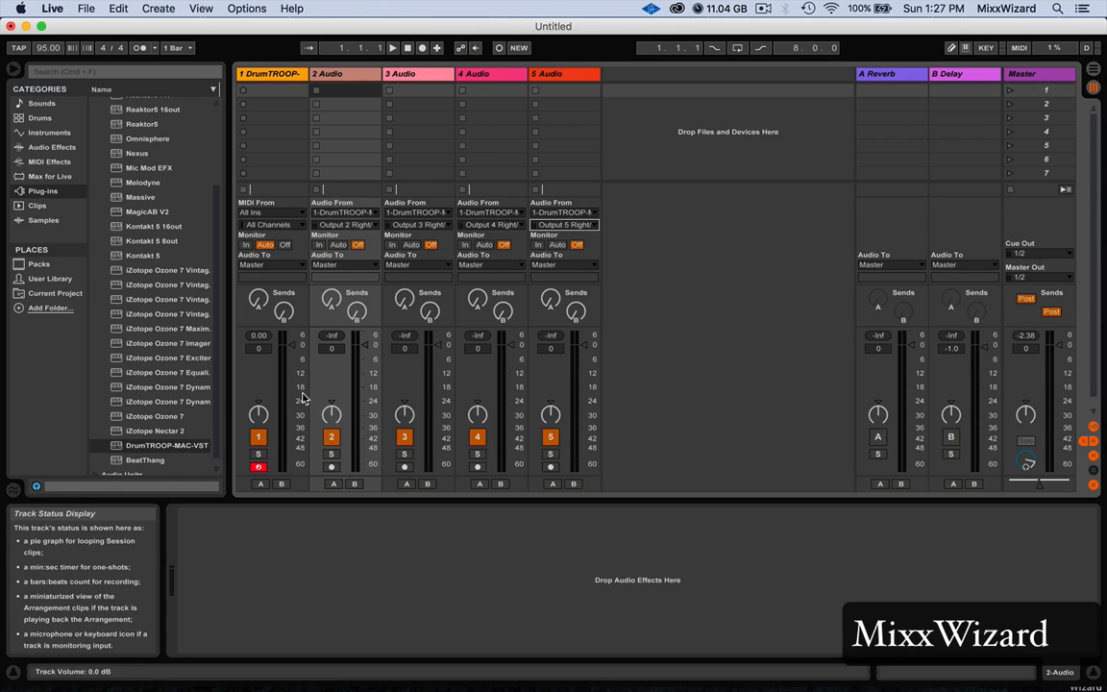
mouse_move(330, 336)
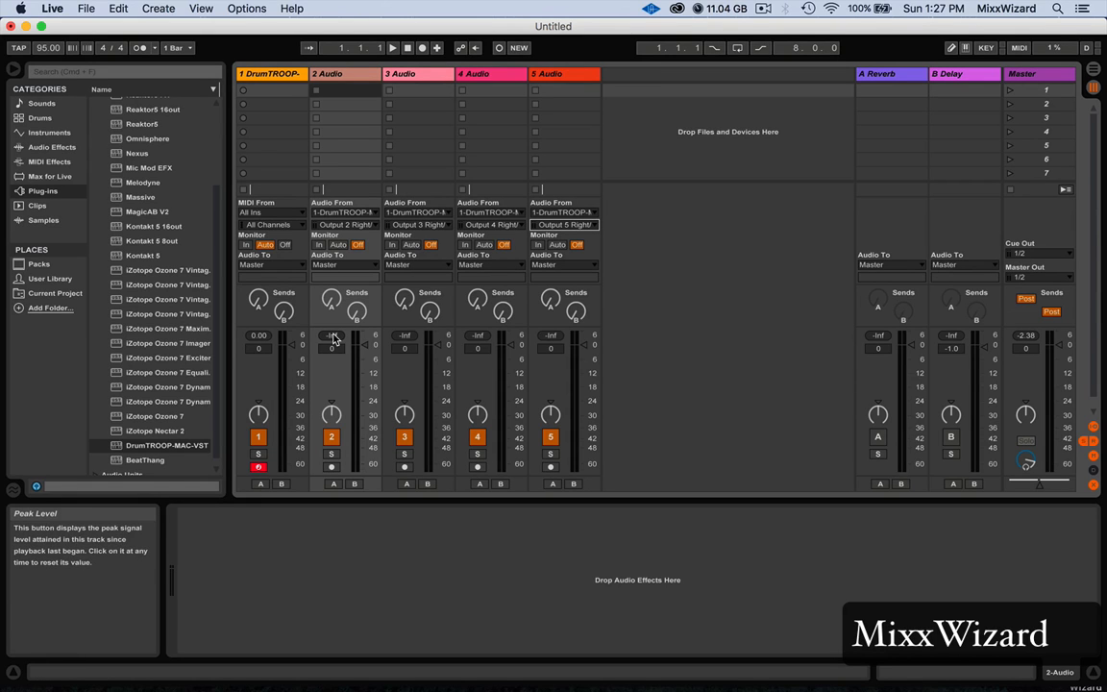
Reopen the DrumTroop pads and switch the routed audio tracks' Monitor to In.
click(269, 73)
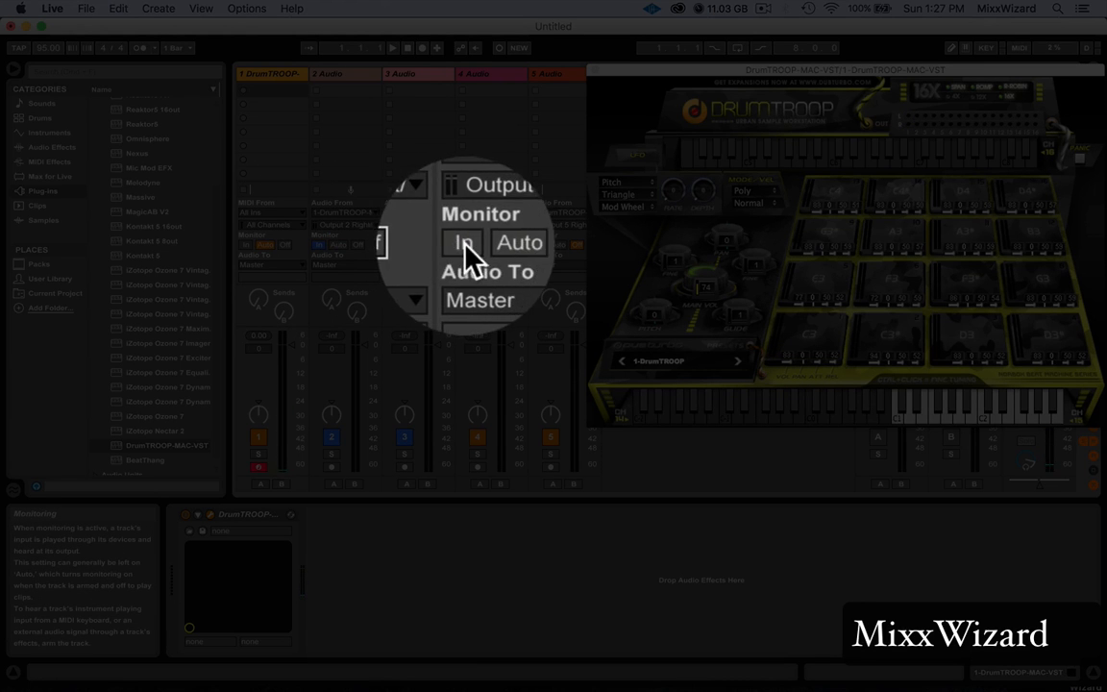
click(465, 243)
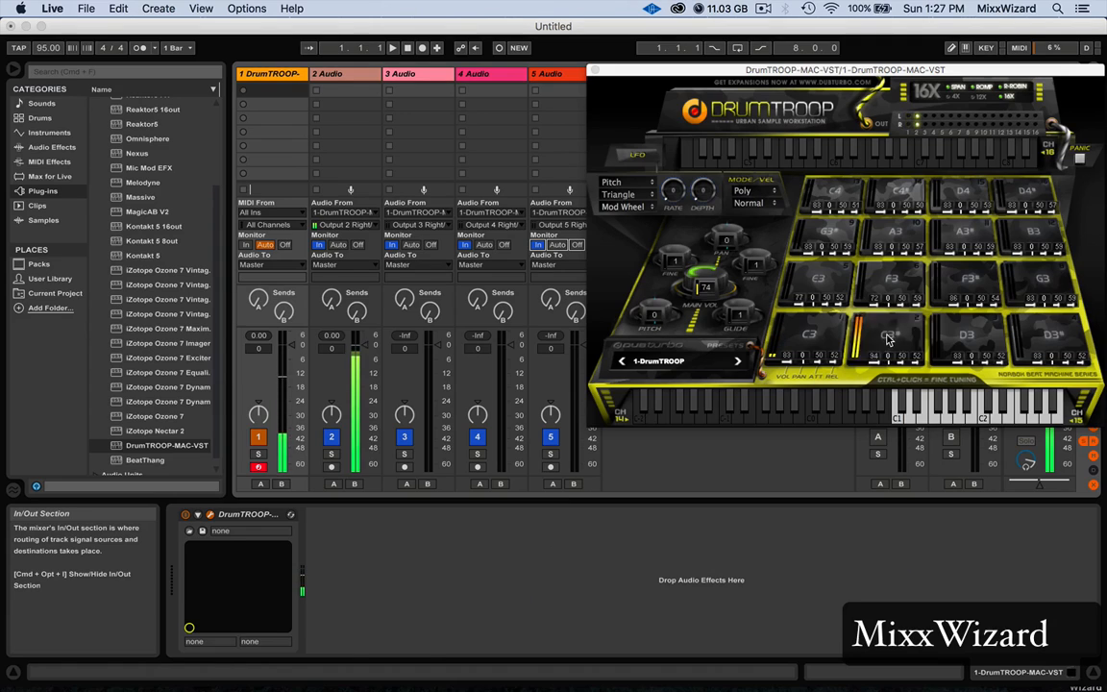
click(964, 336)
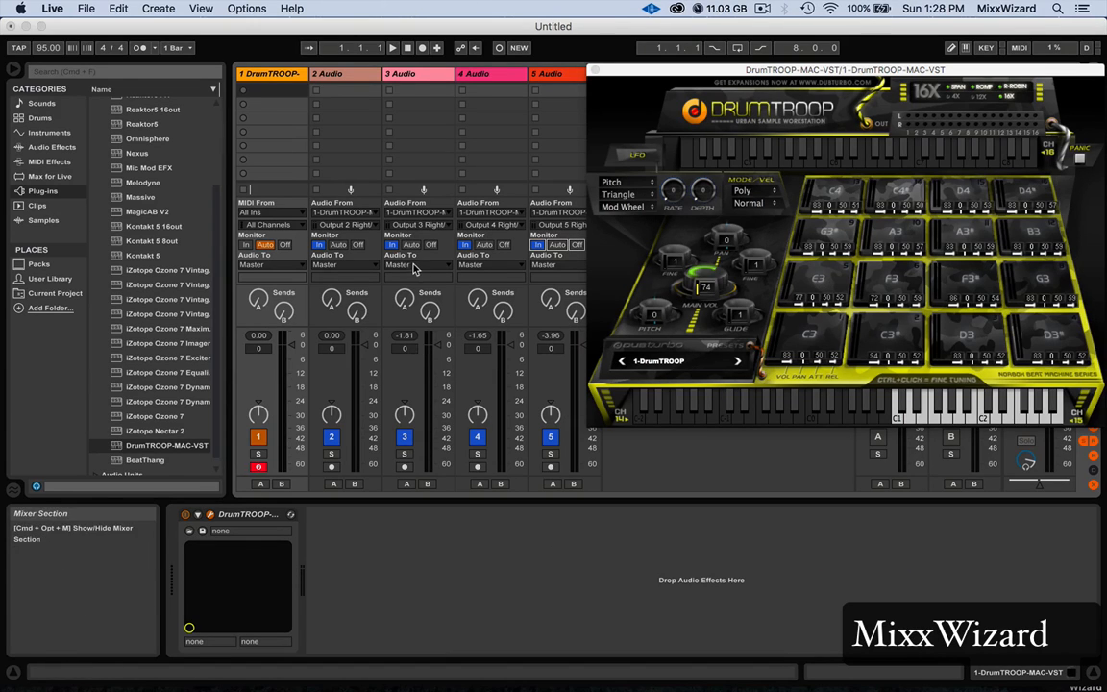
mouse_move(430, 158)
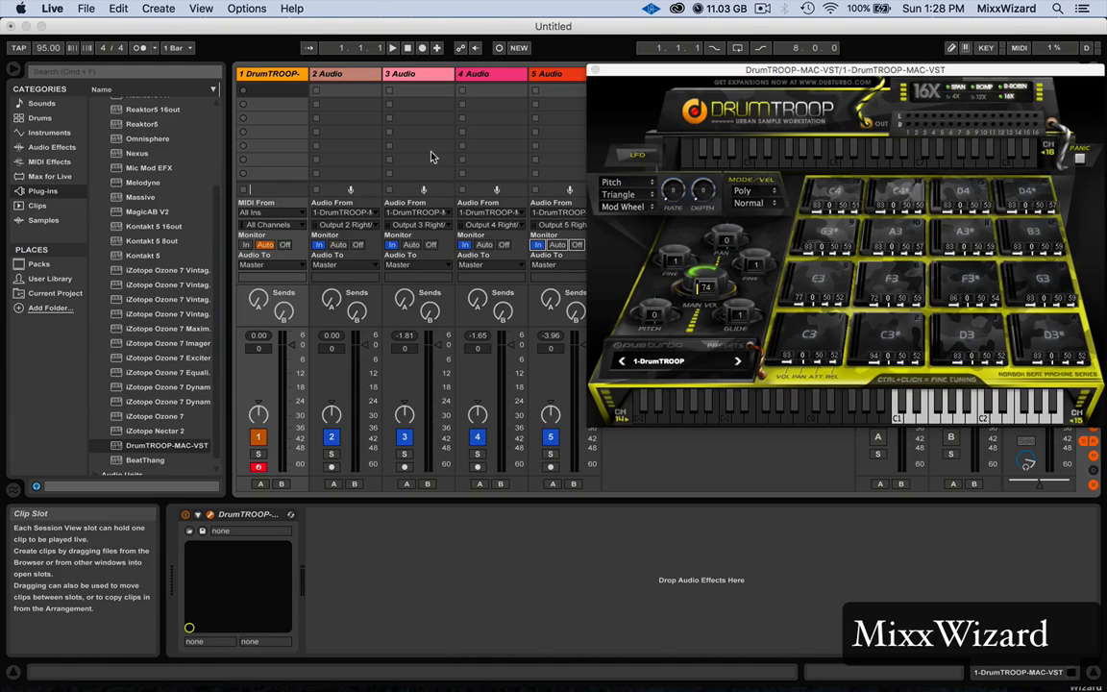